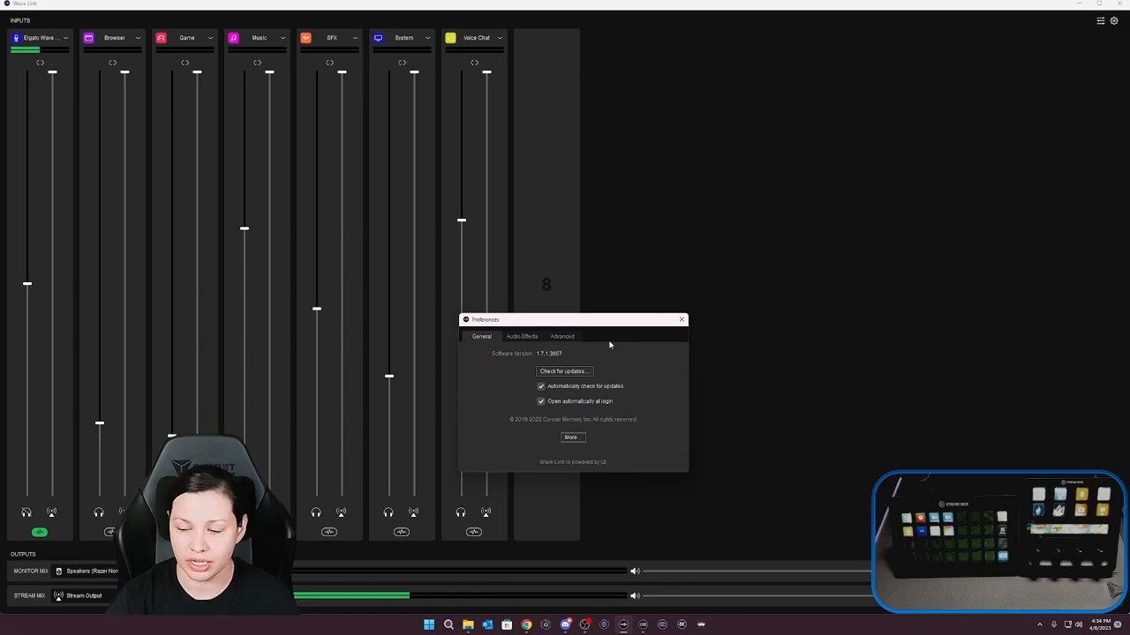
{"action": "mouse_move", "coordinate": [639, 314]}
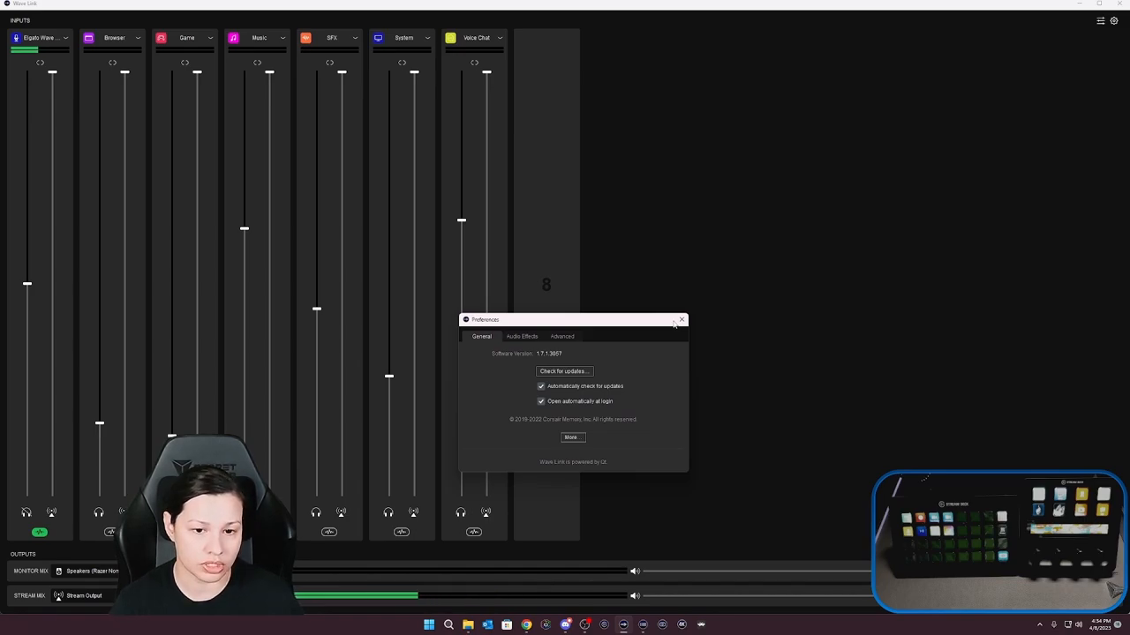
Step: Close the Wave Link Preferences window, leaving only the input mixer visible
{"action": "left_click", "coordinate": [682, 319]}
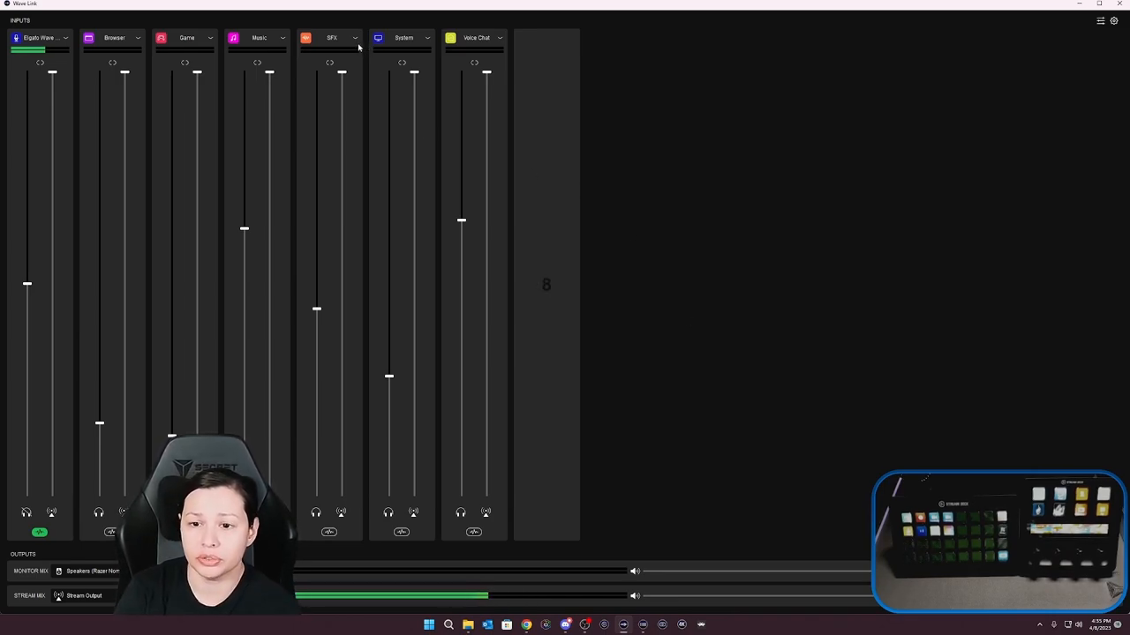
{"action": "left_click", "coordinate": [357, 37]}
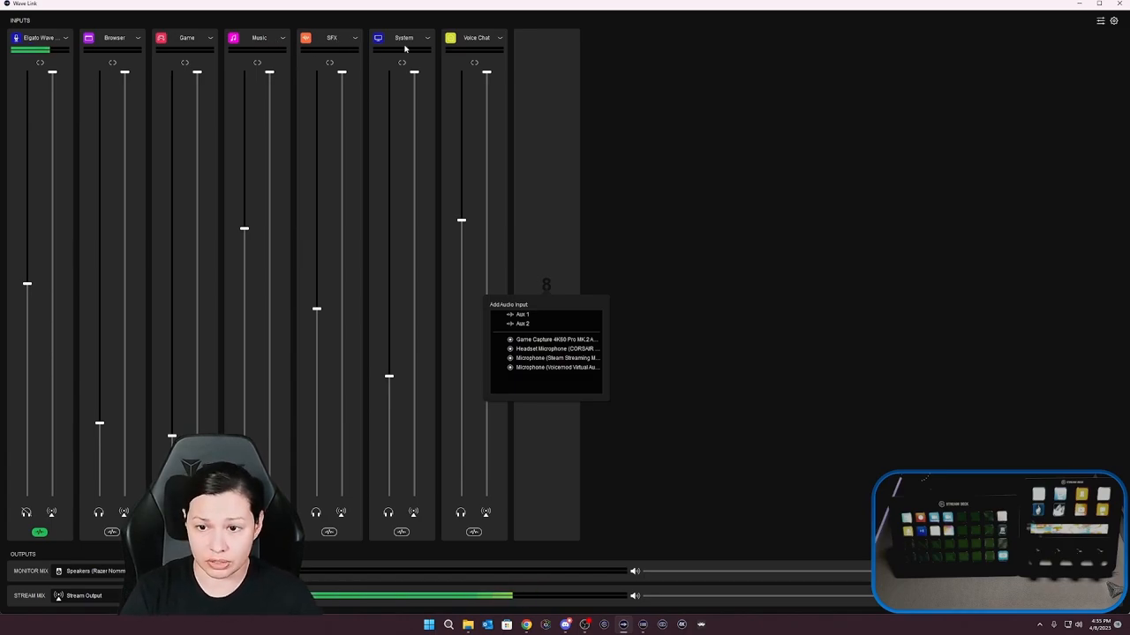
{"action": "mouse_move", "coordinate": [540, 304]}
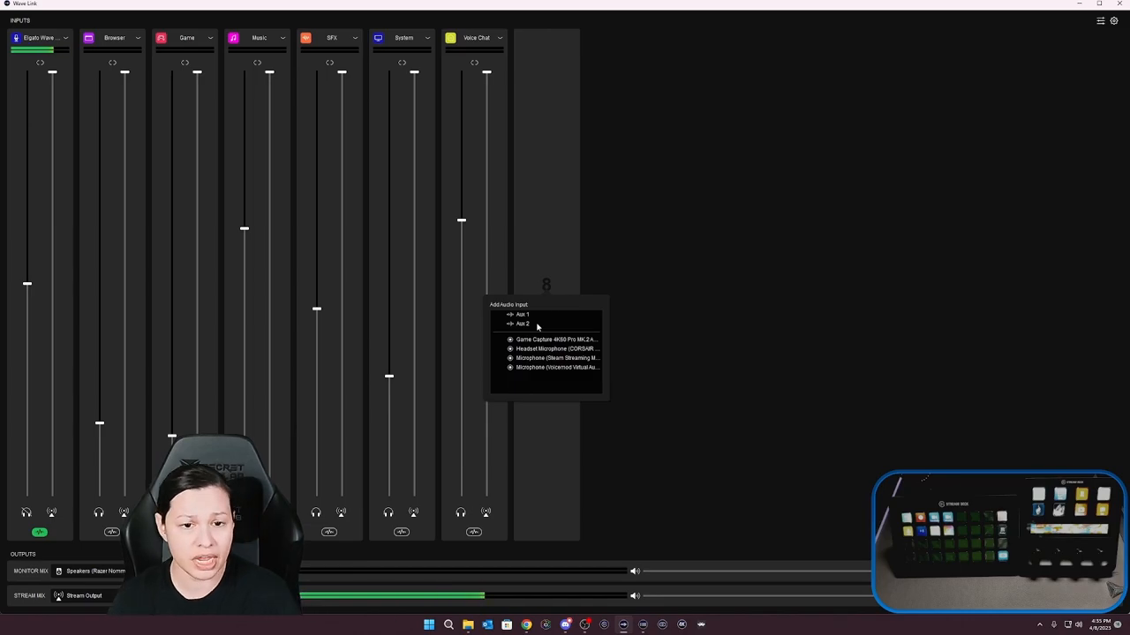
{"action": "mouse_move", "coordinate": [545, 376]}
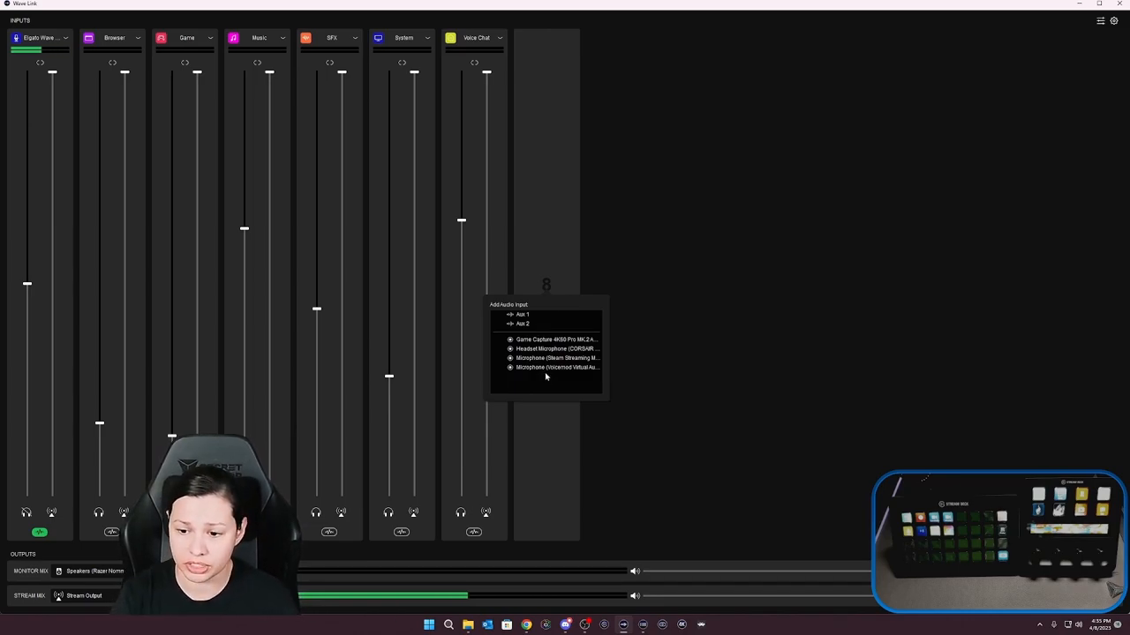
{"action": "left_click", "coordinate": [557, 368]}
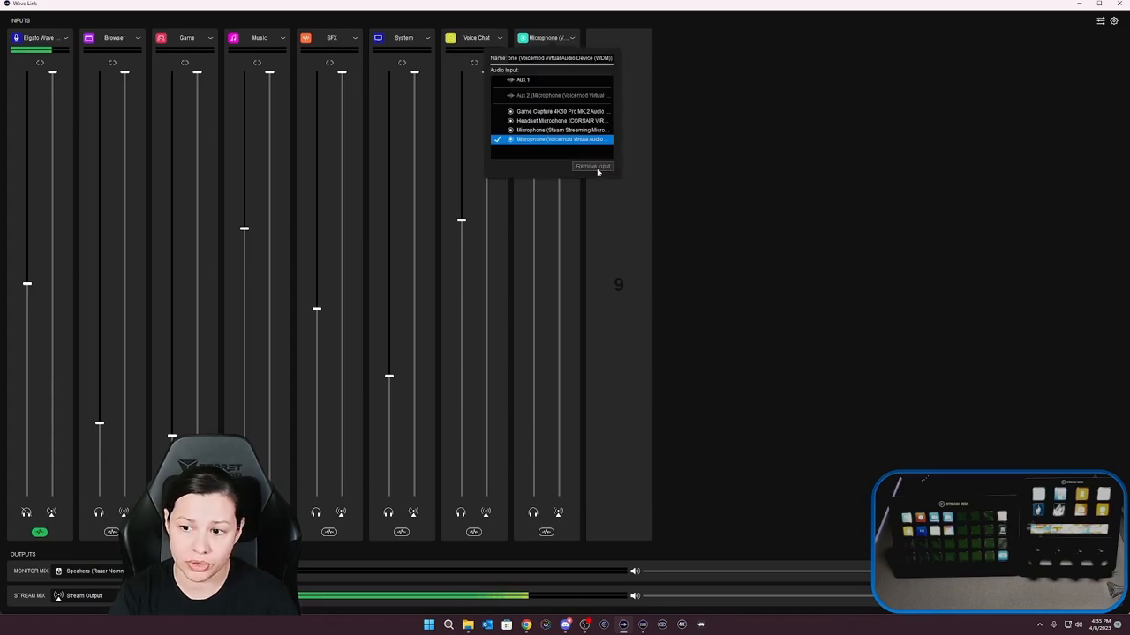
{"action": "left_click", "coordinate": [593, 166]}
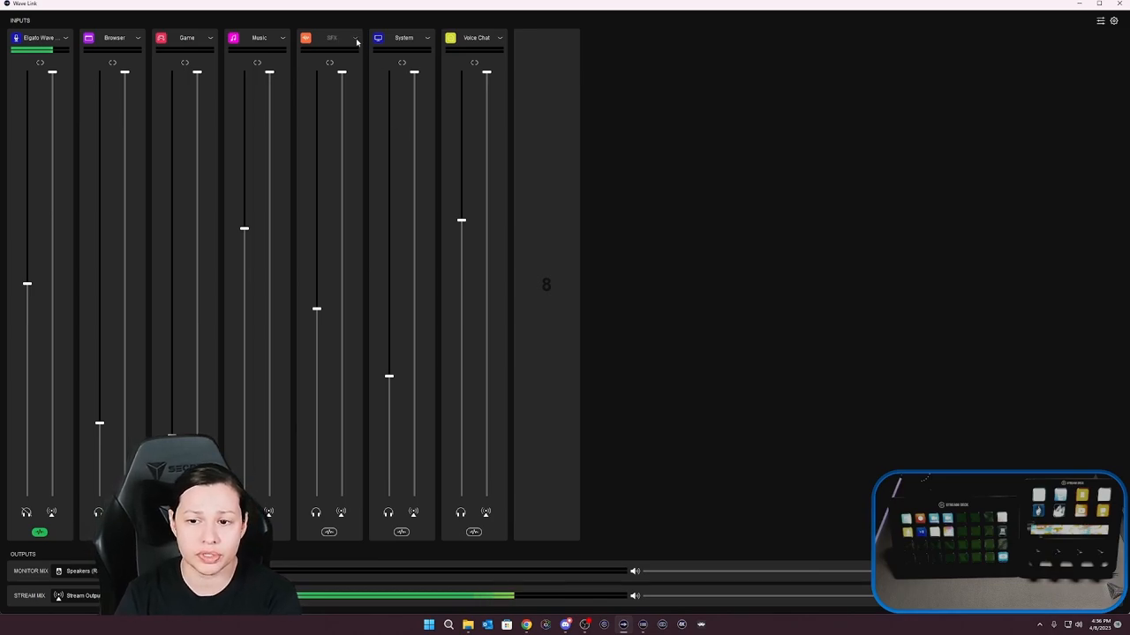
Step: Enable Route to Microphone FX on the SFX input channel
{"action": "left_click", "coordinate": [357, 37]}
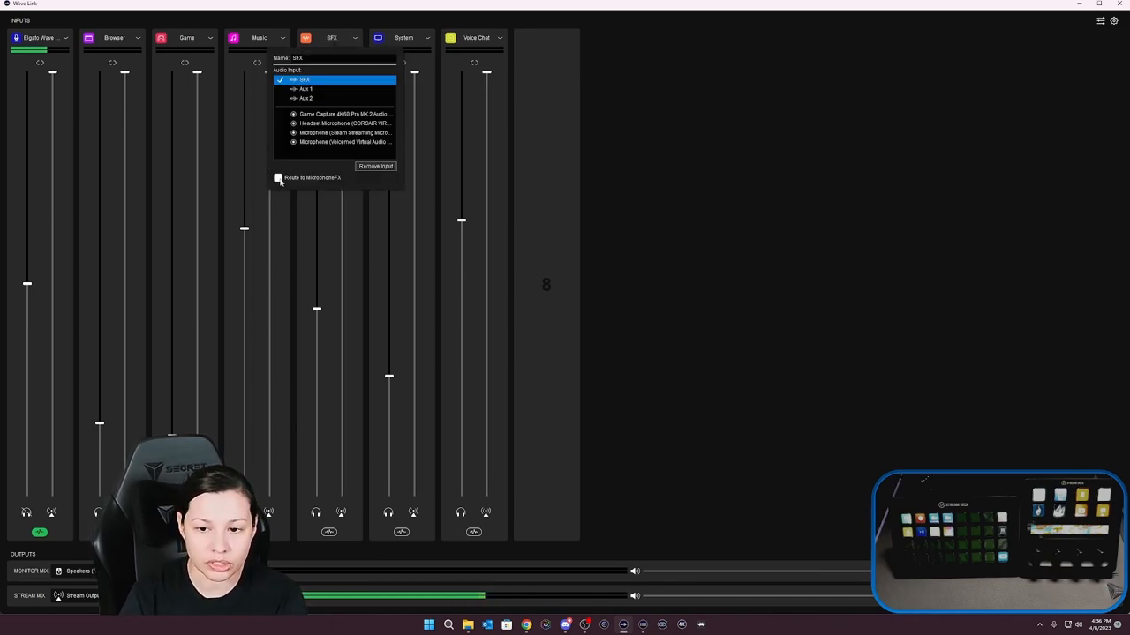
{"action": "left_click", "coordinate": [278, 176]}
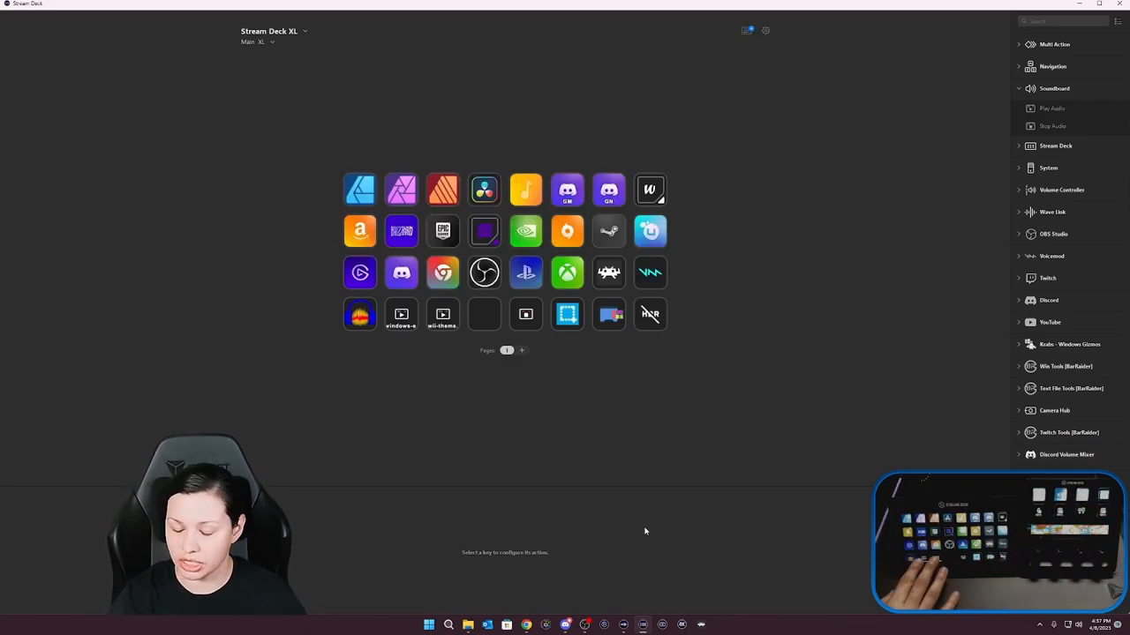
{"action": "mouse_move", "coordinate": [420, 321]}
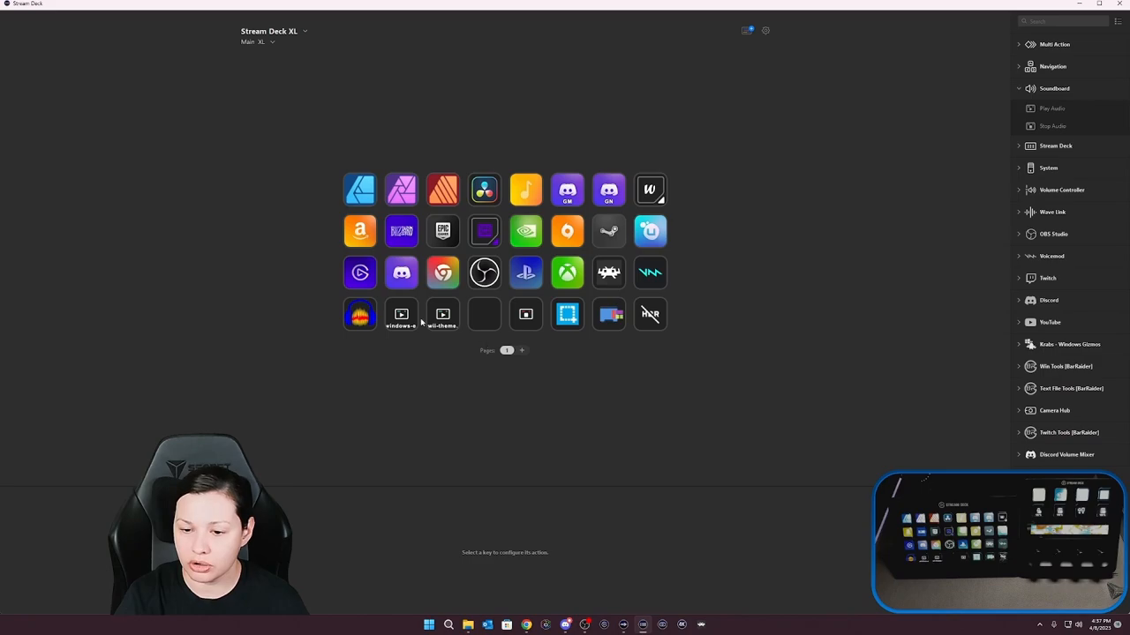
{"action": "left_click", "coordinate": [401, 314]}
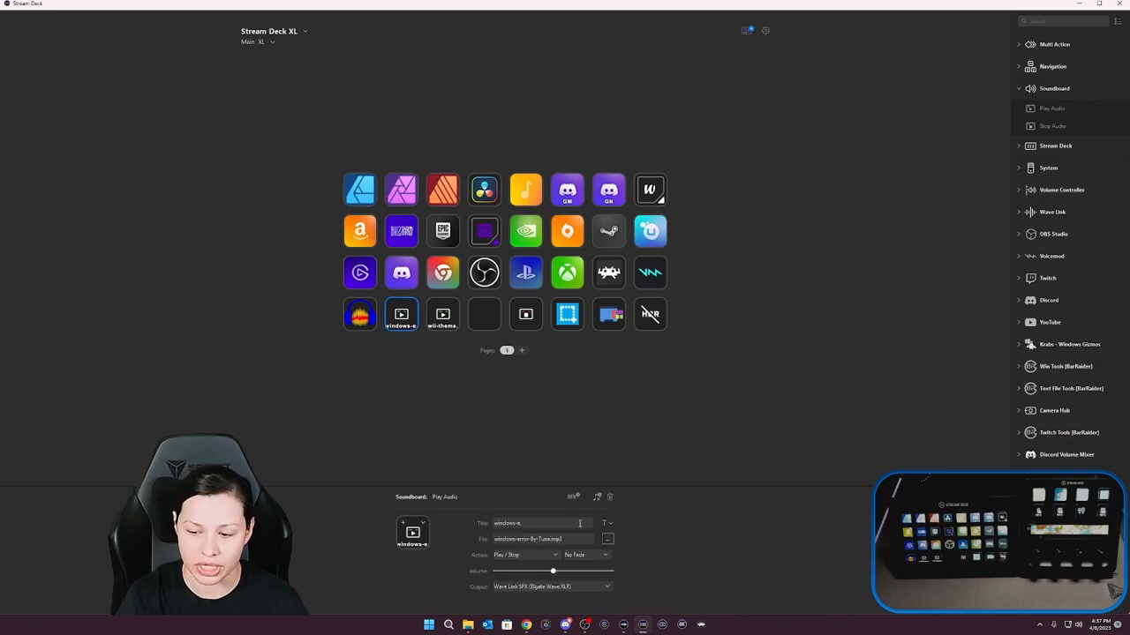
{"action": "left_click", "coordinate": [442, 314]}
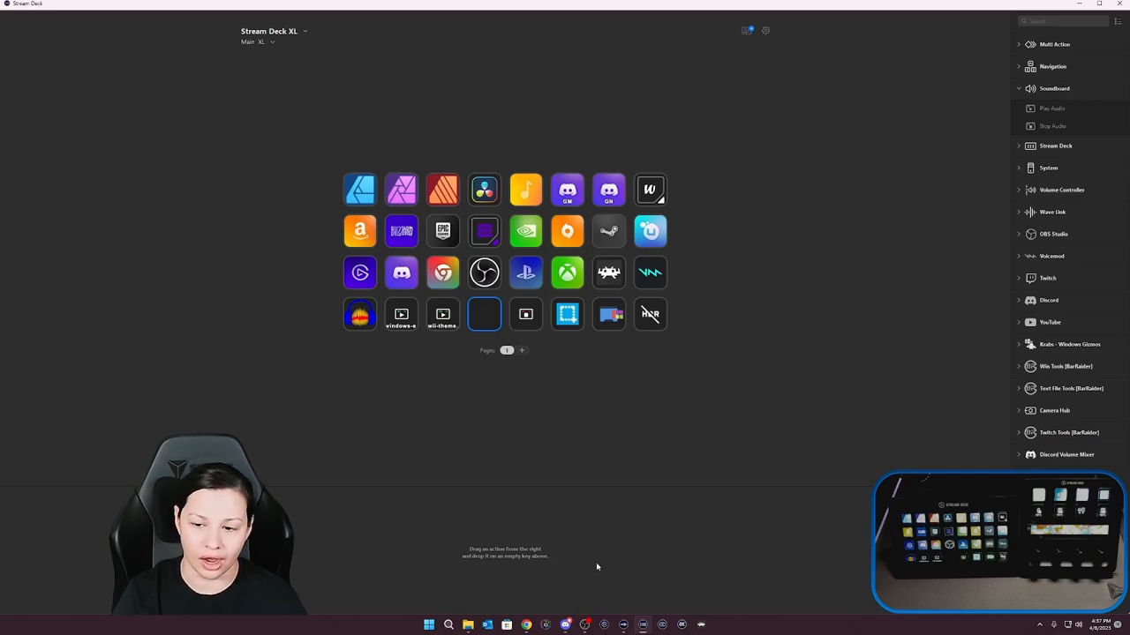
{"action": "left_click", "coordinate": [441, 315]}
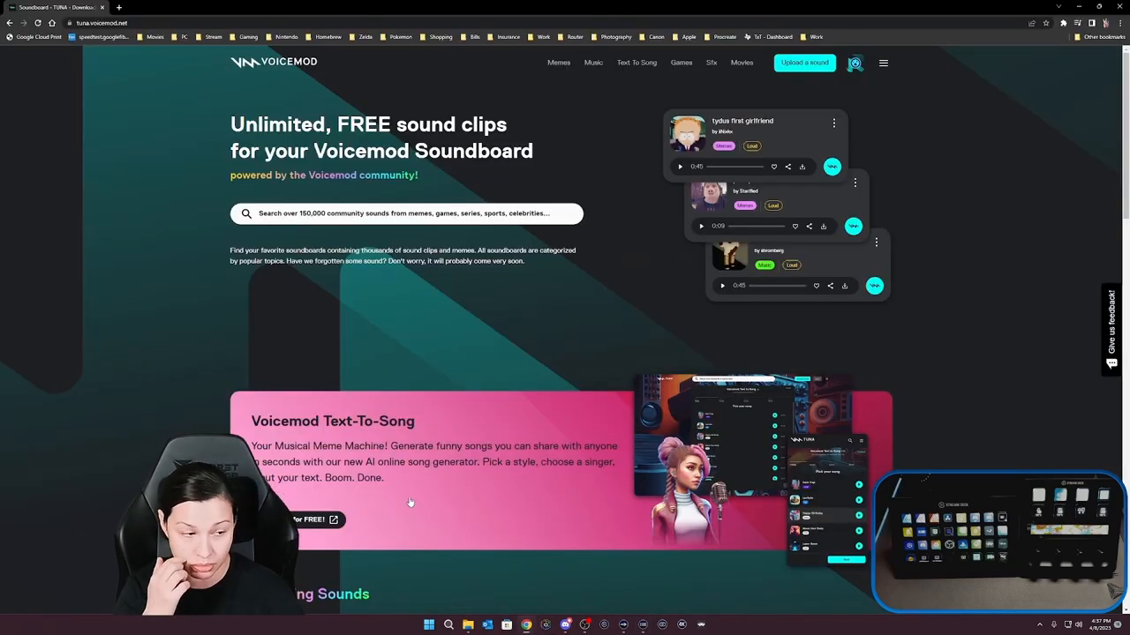
Step: Preview the Chewbacca meme clip on Tuna's meme soundboard and download it as an MP3
{"action": "scroll", "scroll_direction": "down", "scroll_amount": 3}
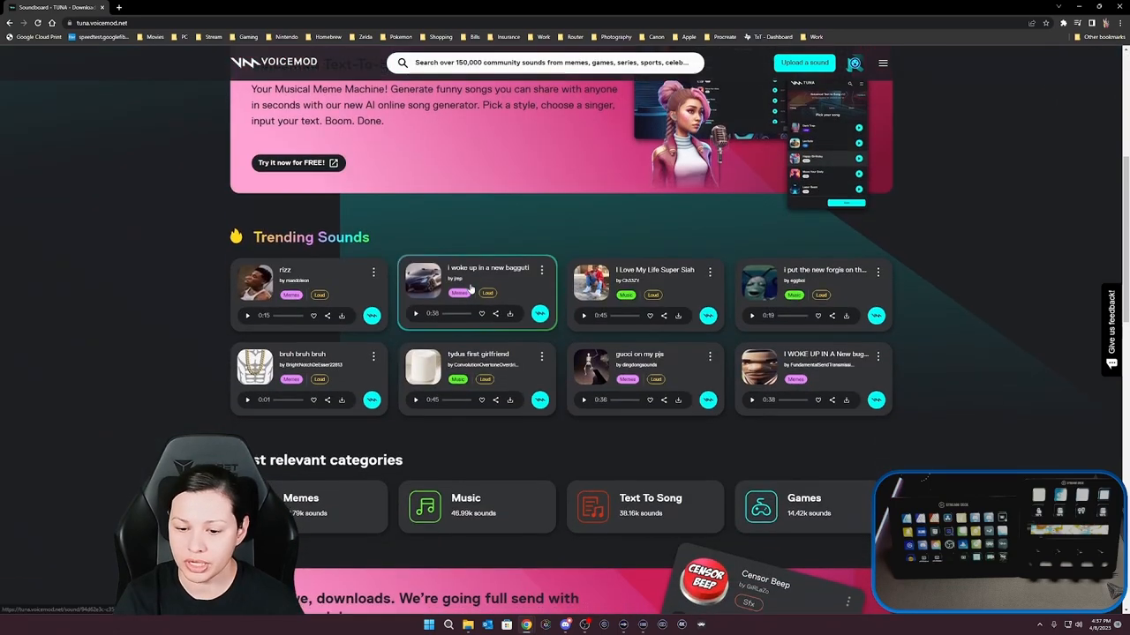
{"action": "scroll", "scroll_direction": "up", "scroll_amount": 3}
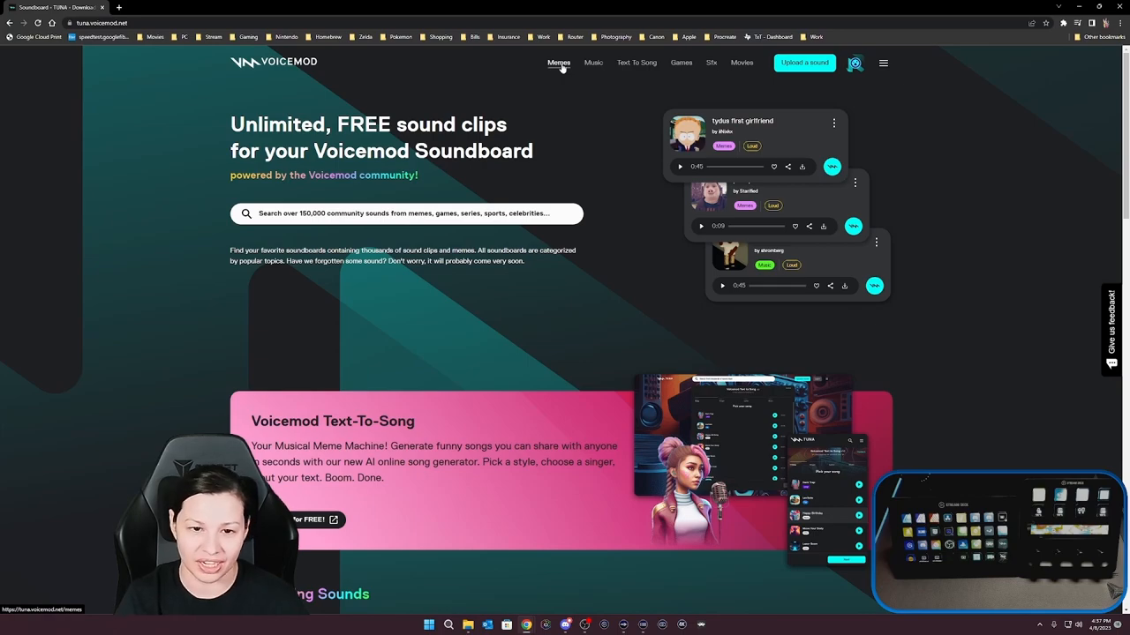
{"action": "left_click", "coordinate": [558, 62]}
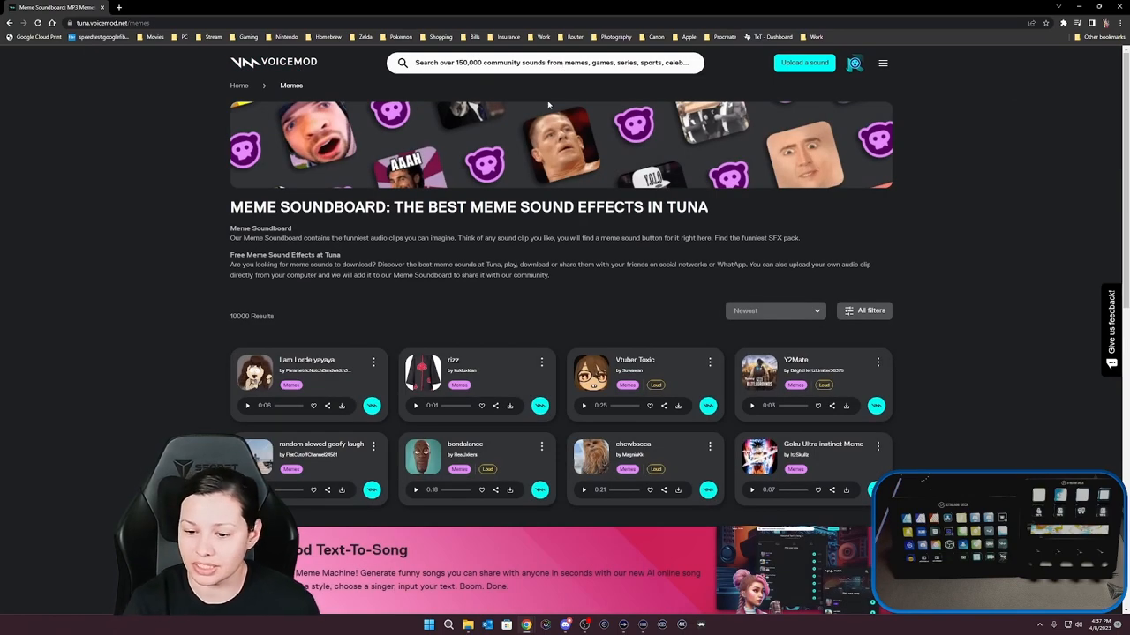
{"action": "mouse_move", "coordinate": [159, 337]}
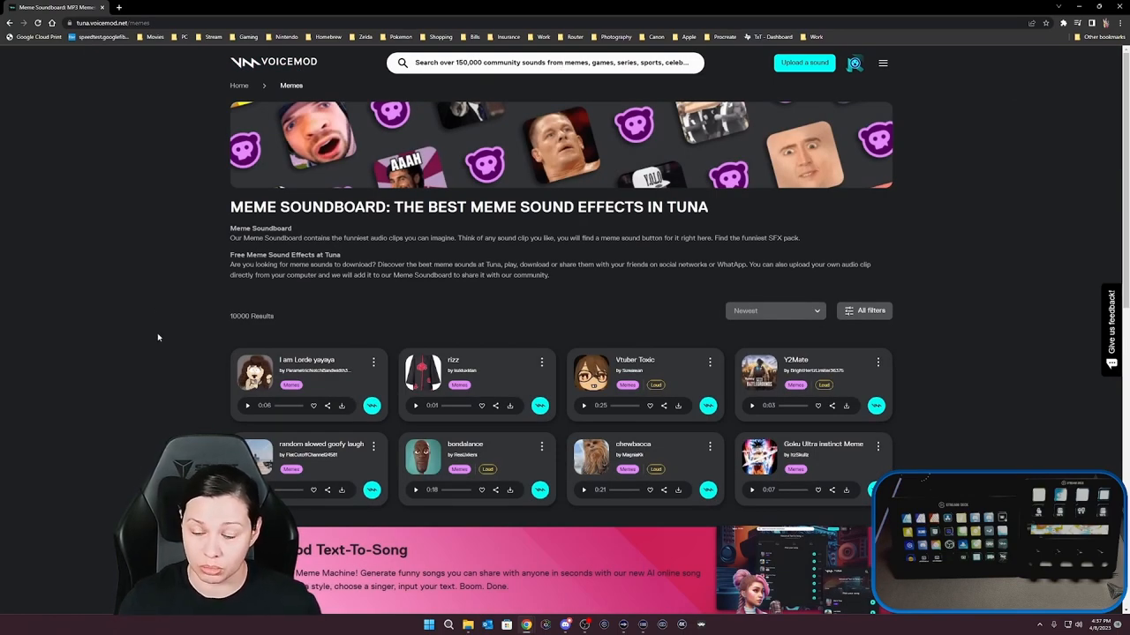
{"action": "scroll", "scroll_direction": "down", "scroll_amount": 3}
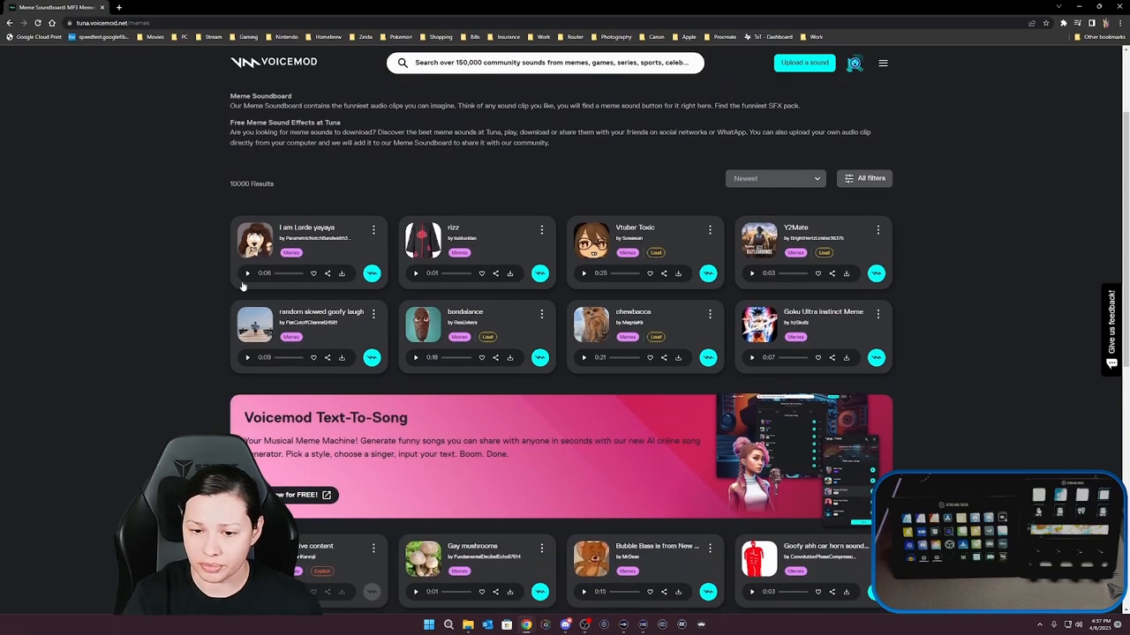
{"action": "left_click", "coordinate": [583, 353]}
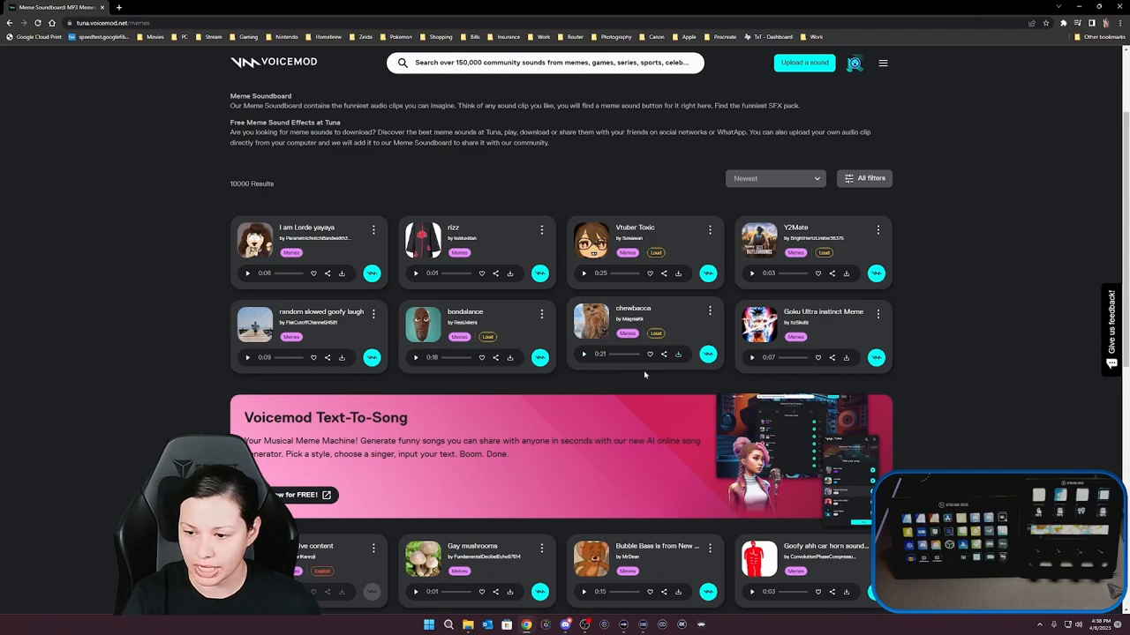
{"action": "left_click", "coordinate": [582, 353]}
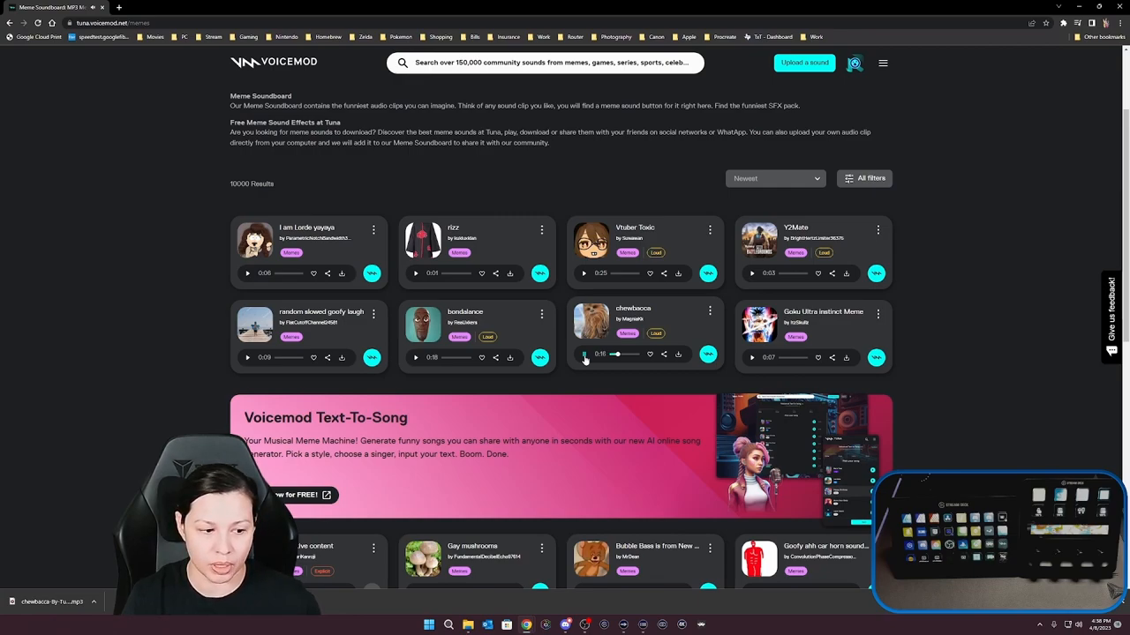
{"action": "left_click", "coordinate": [585, 356]}
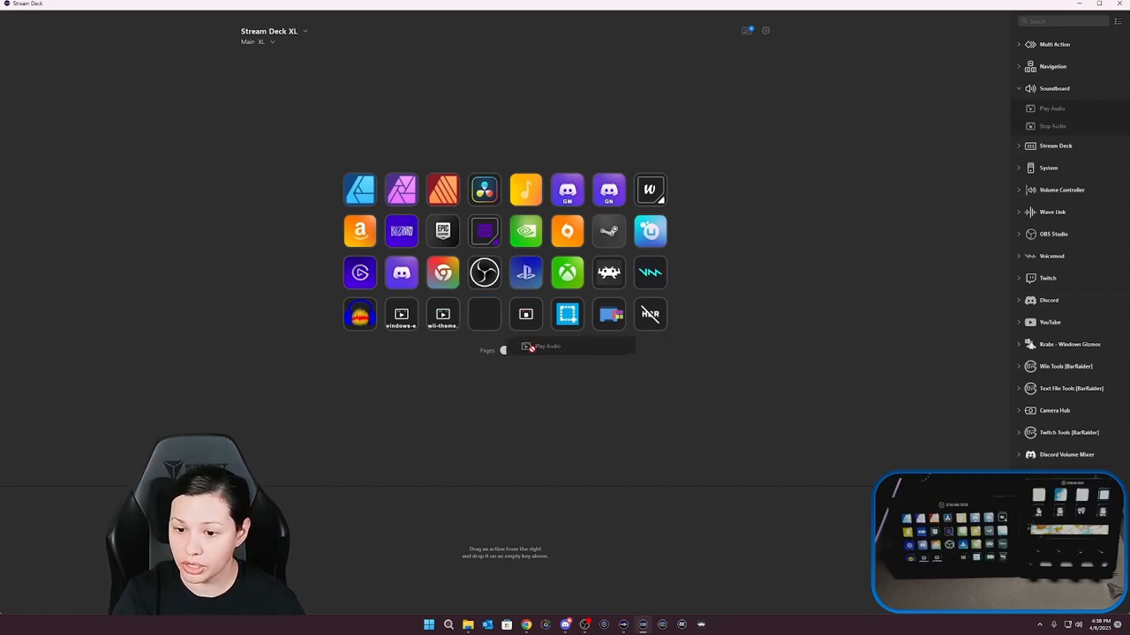
Step: Review the Stream Deck General preferences and close the Preferences window
{"action": "left_click", "coordinate": [484, 314]}
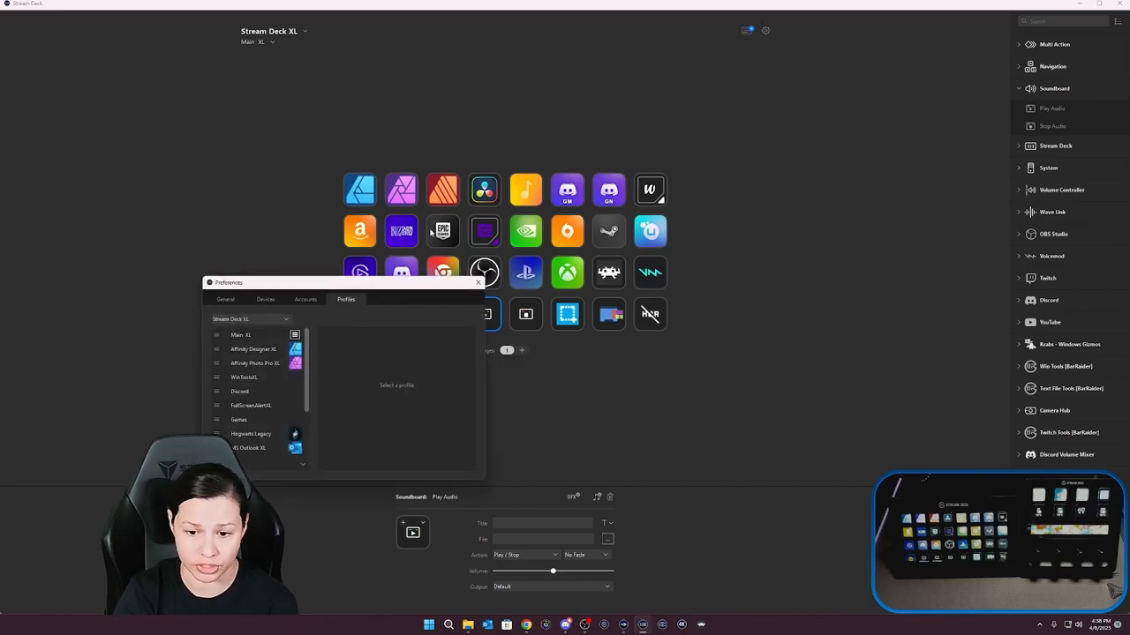
{"action": "left_click", "coordinate": [226, 300]}
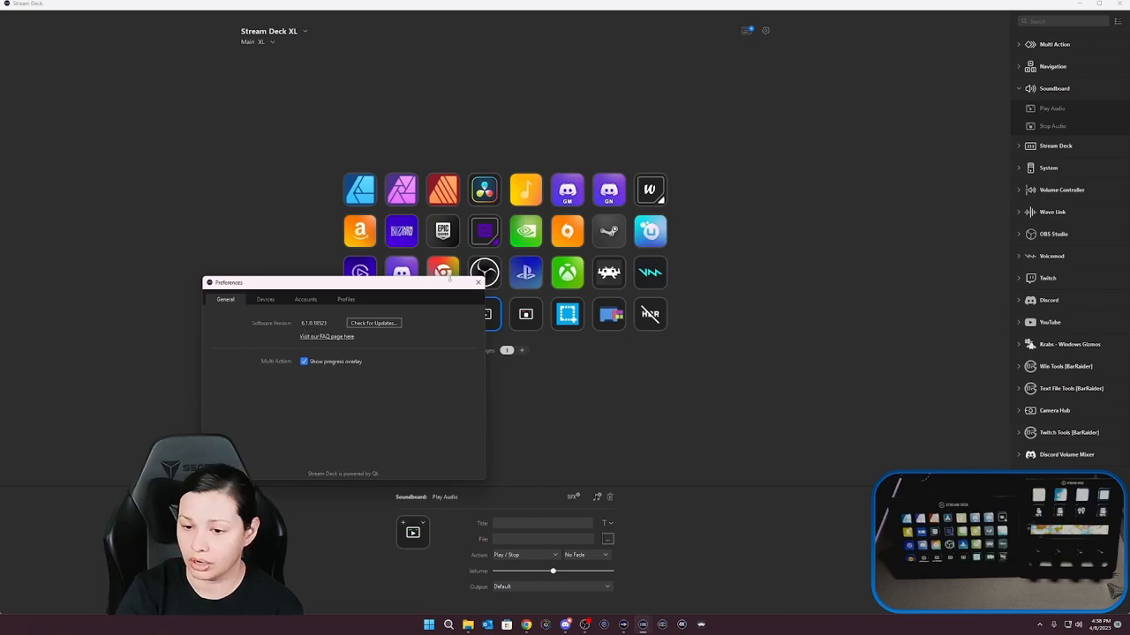
{"action": "left_click", "coordinate": [478, 282]}
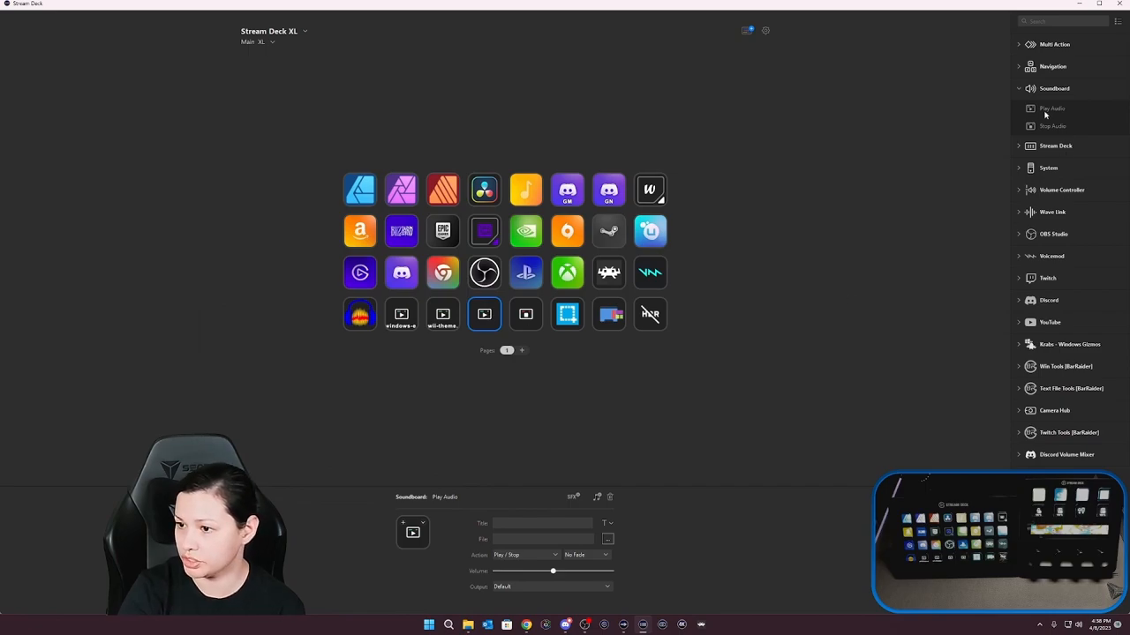
{"action": "mouse_move", "coordinate": [498, 299]}
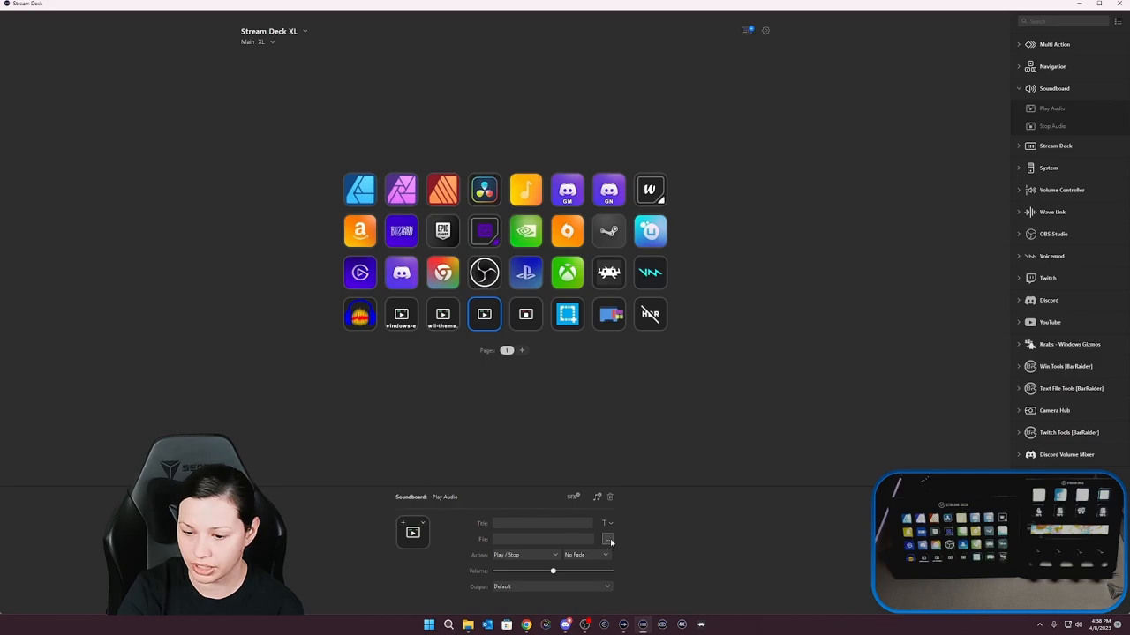
Step: Load the downloaded Chewbacca MP3 from Downloads into the Play Audio key and set its output to Wave Link SFX
{"action": "left_click", "coordinate": [607, 540]}
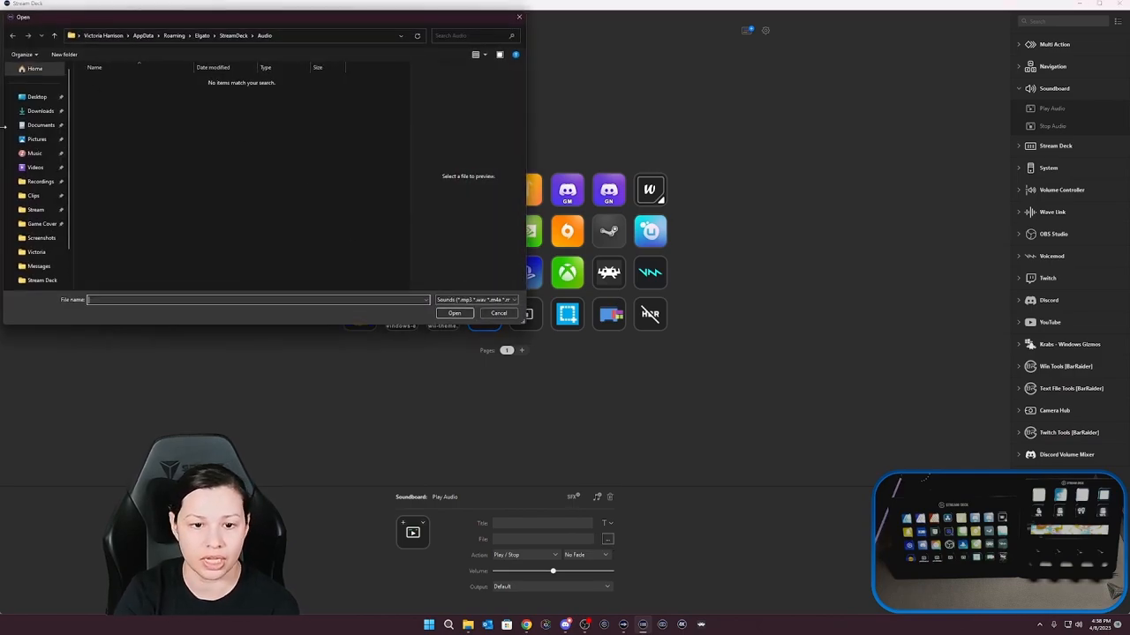
{"action": "left_click", "coordinate": [41, 110]}
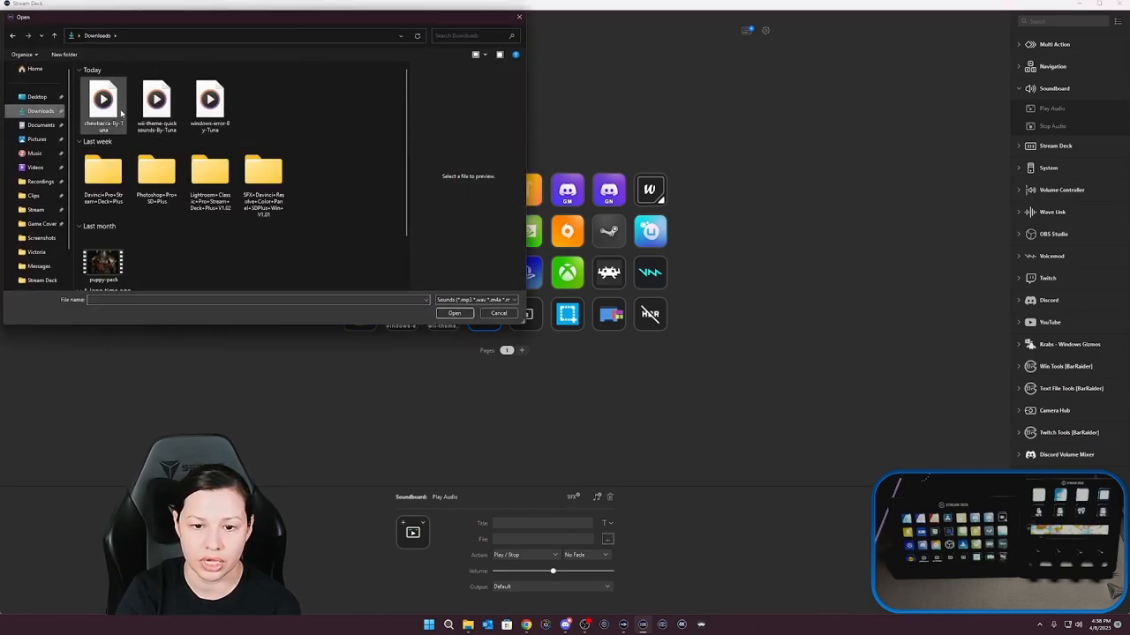
{"action": "left_click", "coordinate": [455, 314]}
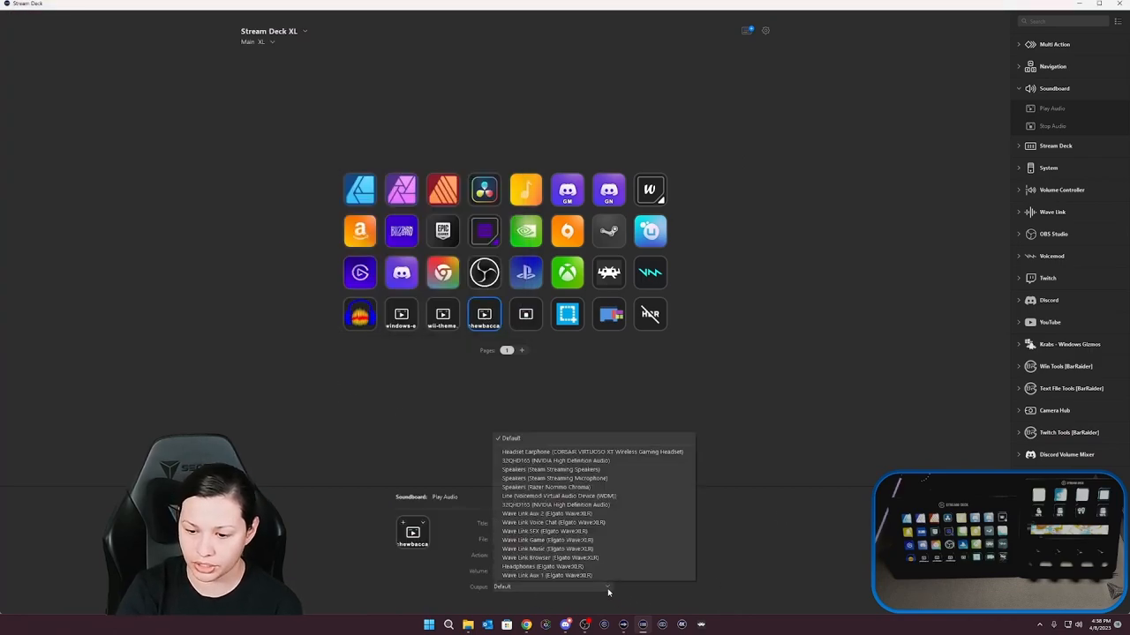
{"action": "left_click", "coordinate": [547, 549]}
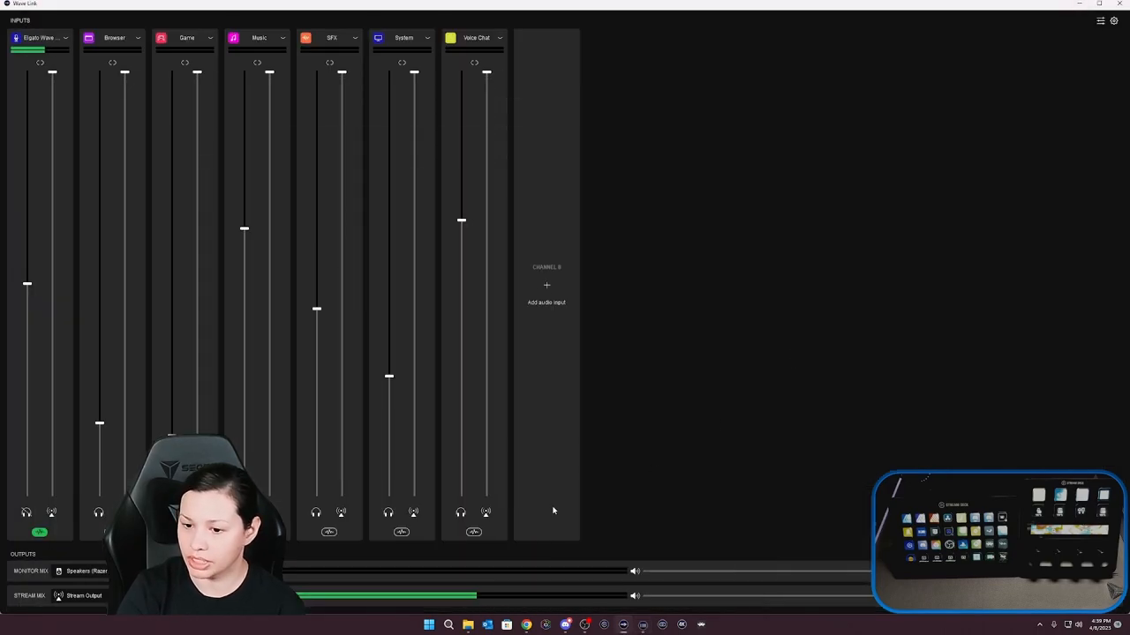
{"action": "mouse_move", "coordinate": [667, 401]}
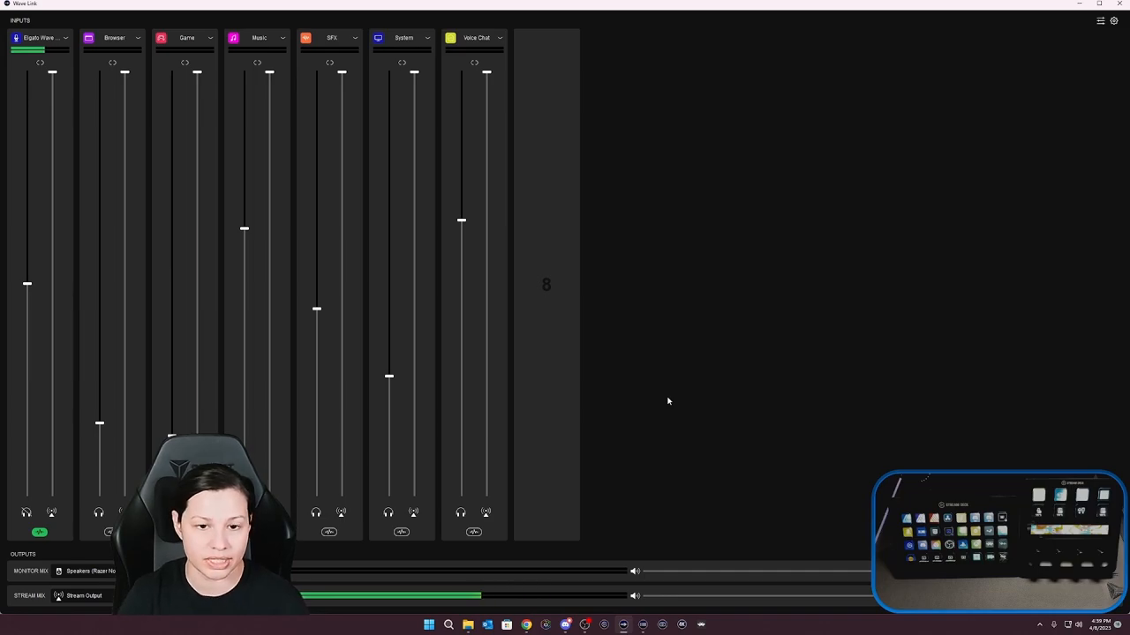
{"action": "mouse_move", "coordinate": [303, 63]}
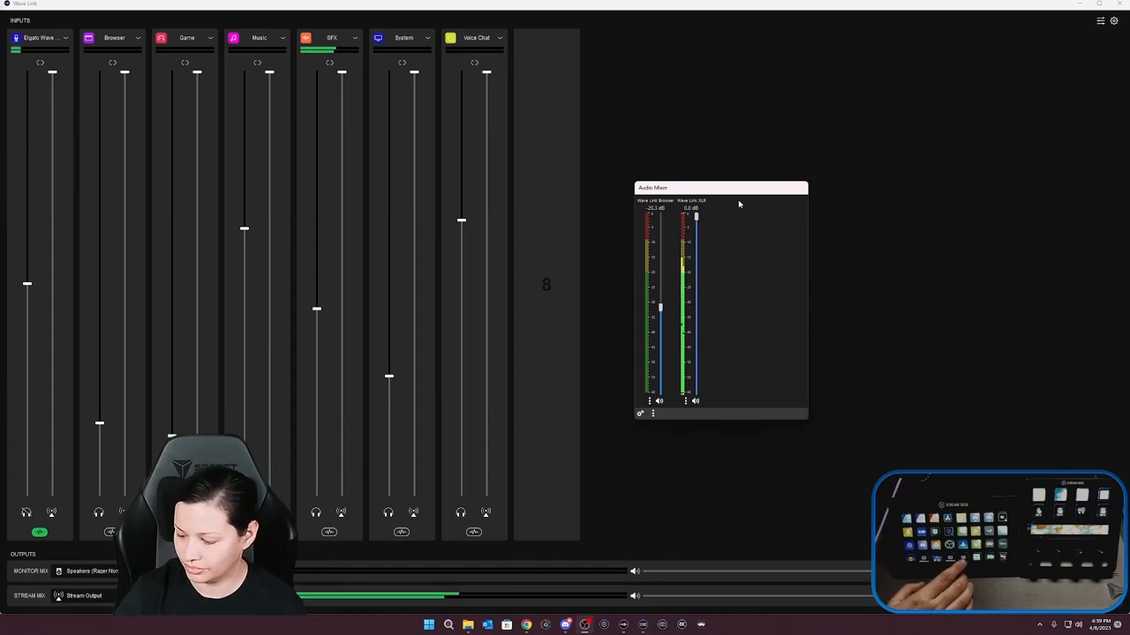
Step: Move the audio meter window aside while the clip's level shows on the SFX channel
{"action": "left_click_drag", "start_coordinate": [721, 187], "coordinate": [678, 226]}
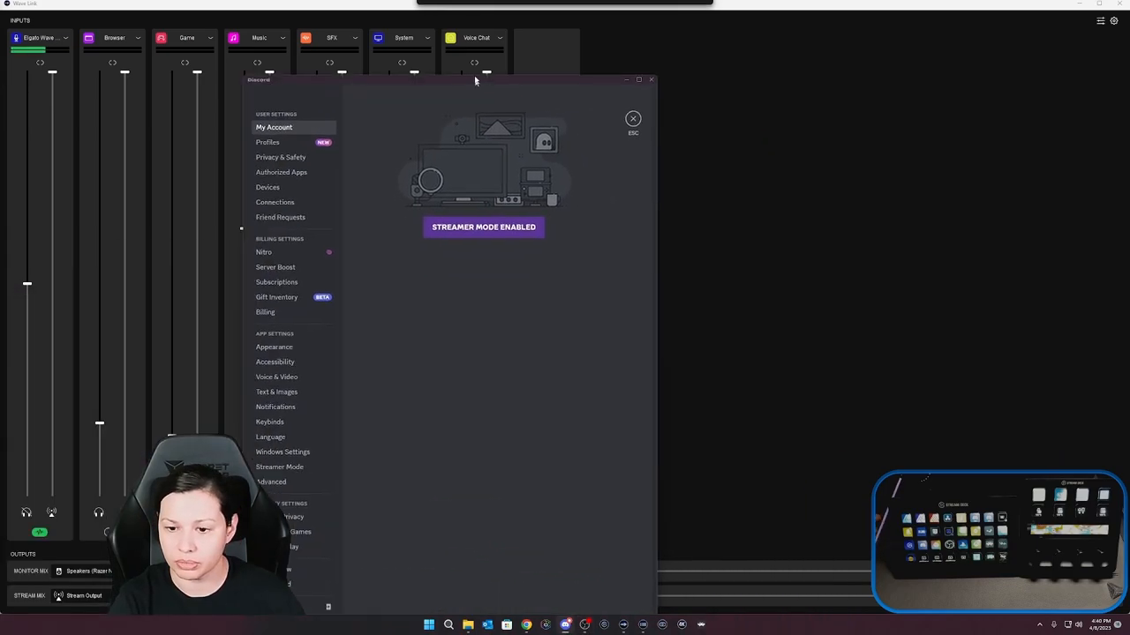
Step: Maximise Discord settings and show Voice & Video with Wave Link MicrophoneFX input and Voice Chat output
{"action": "left_click", "coordinate": [639, 80]}
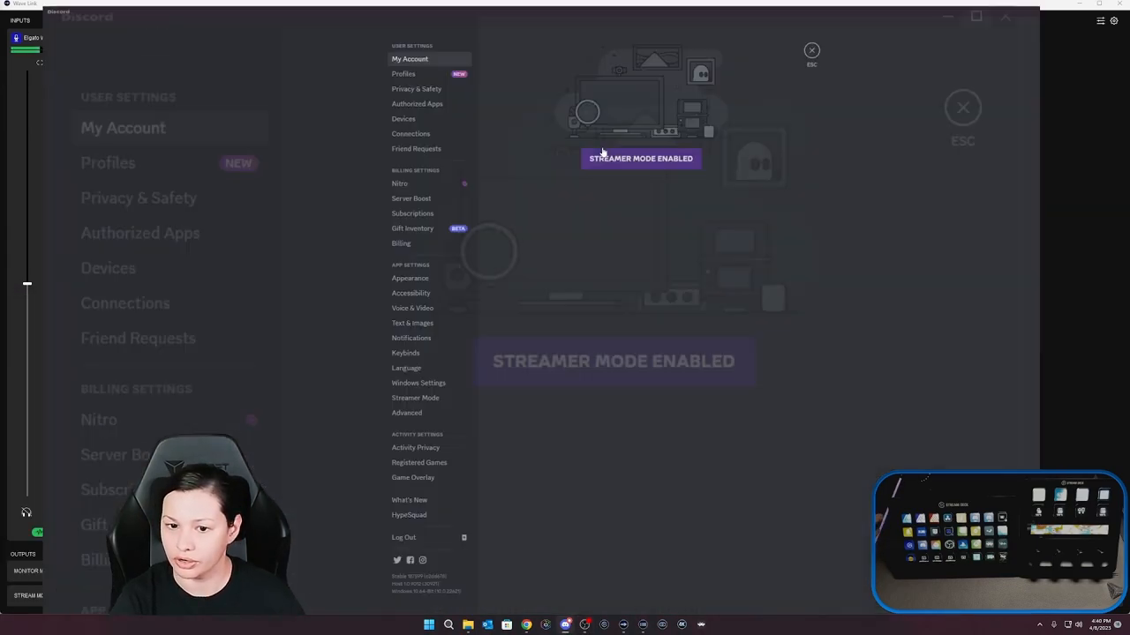
{"action": "left_click", "coordinate": [413, 307]}
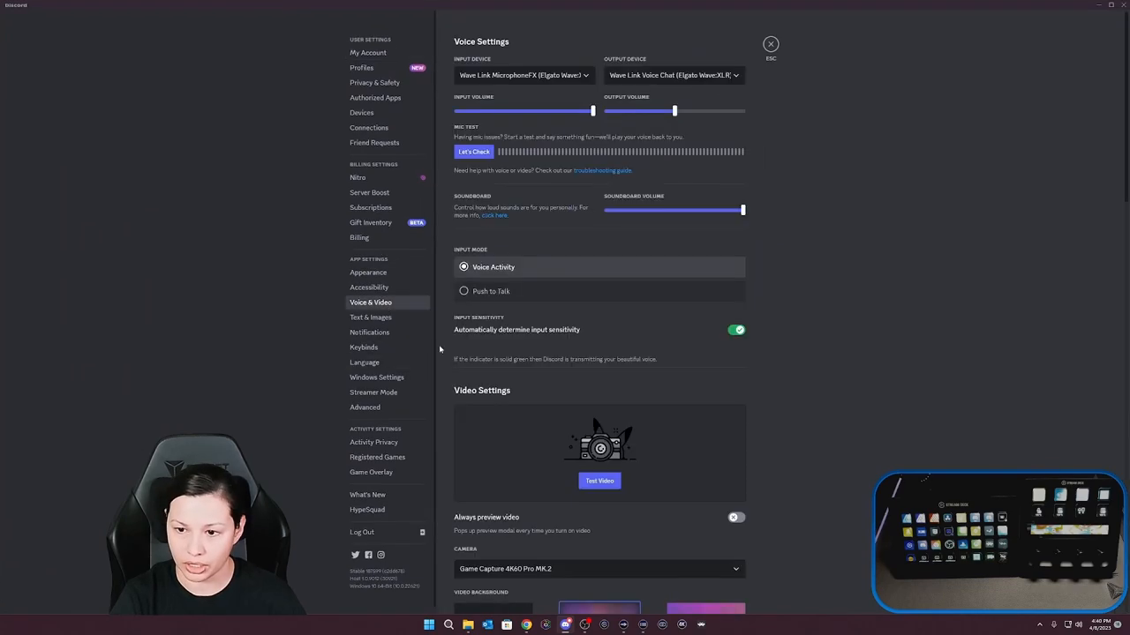
{"action": "mouse_move", "coordinate": [851, 205]}
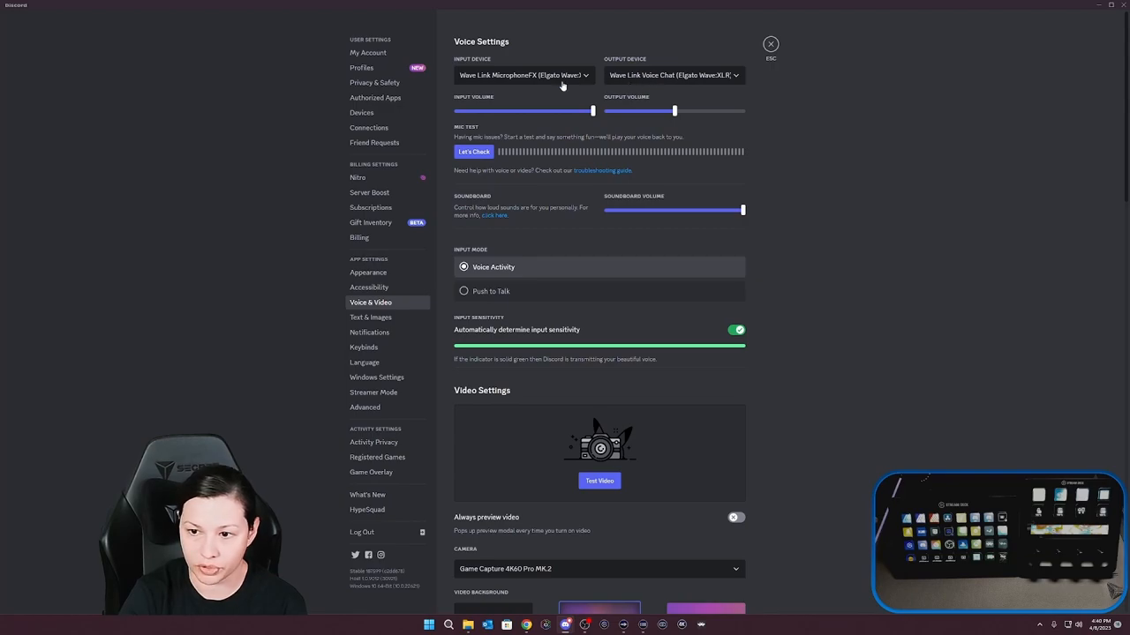
{"action": "mouse_move", "coordinate": [512, 88]}
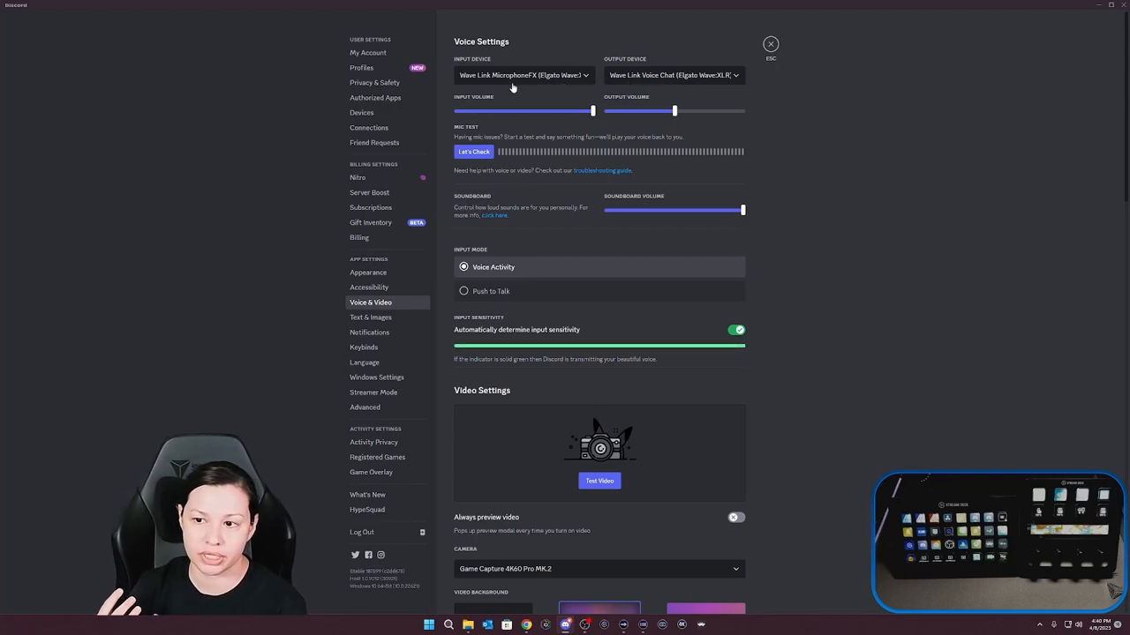